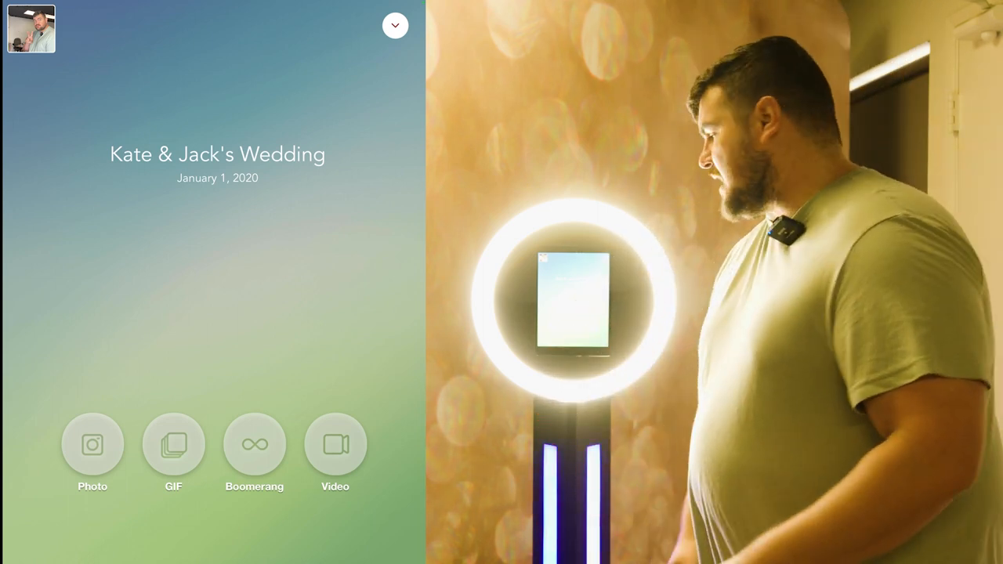
- Leave the event start screen via the top settings chevron to reach Camera settings
left_click(395, 25)
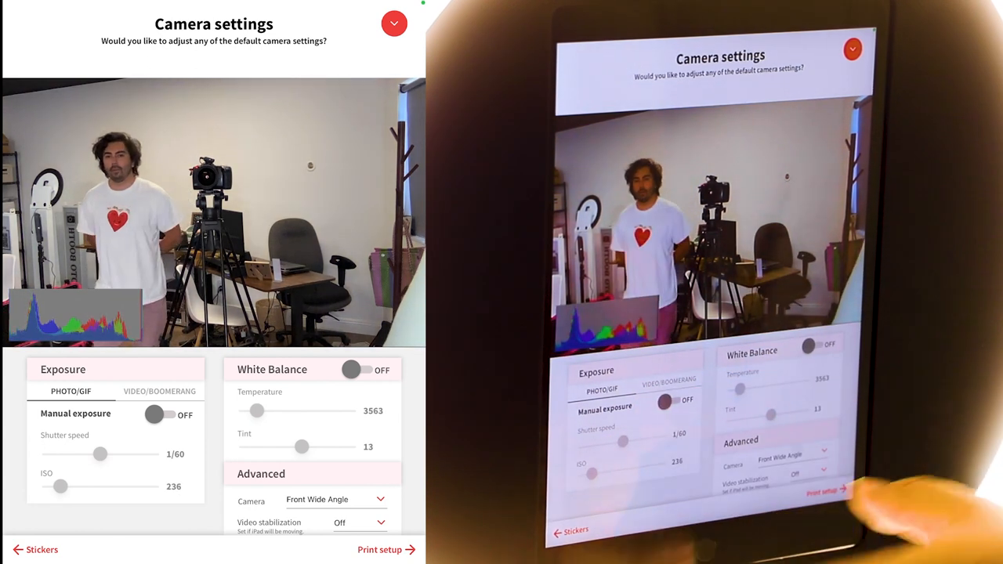
left_click(155, 414)
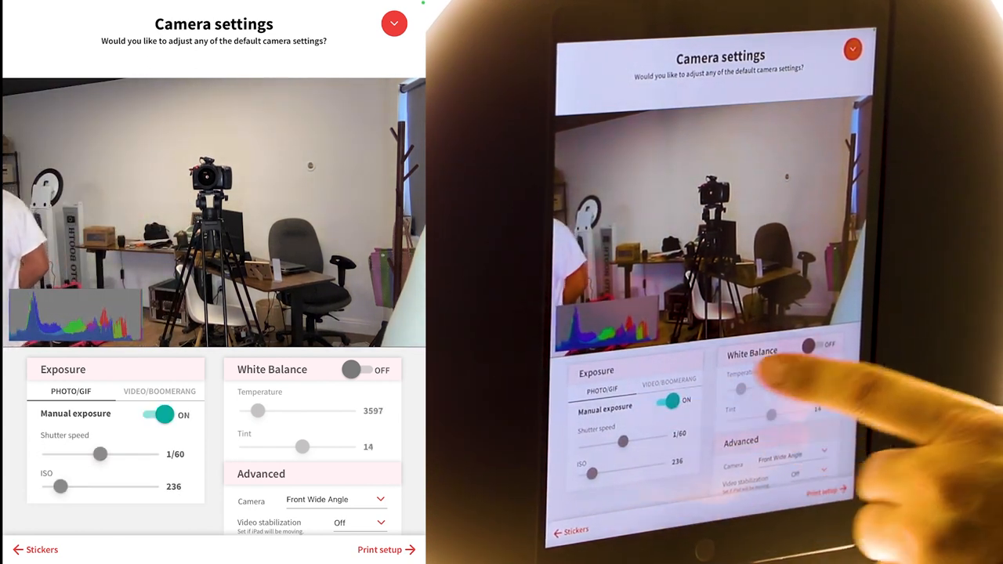
left_click(351, 370)
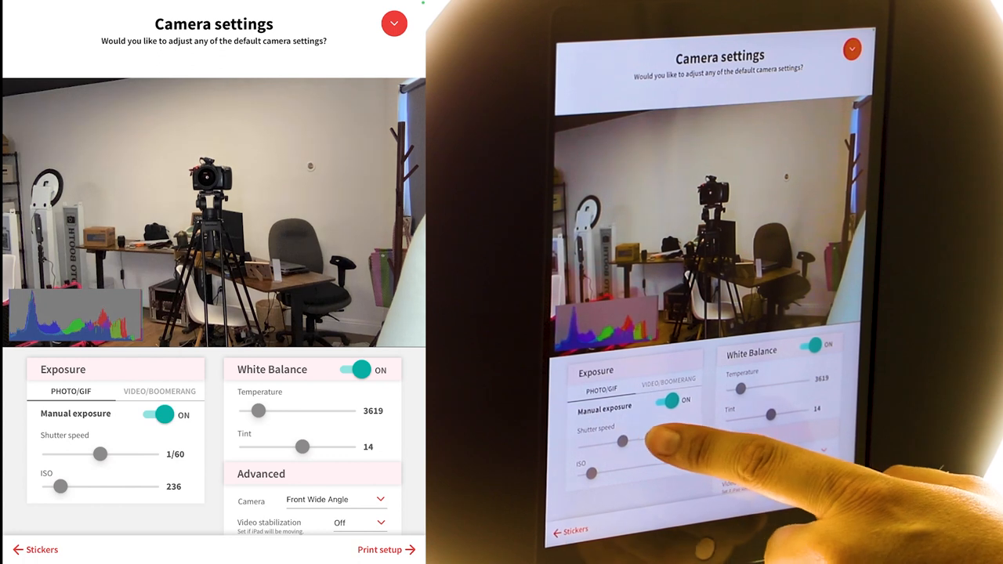
left_click_drag(100, 455, 154, 455)
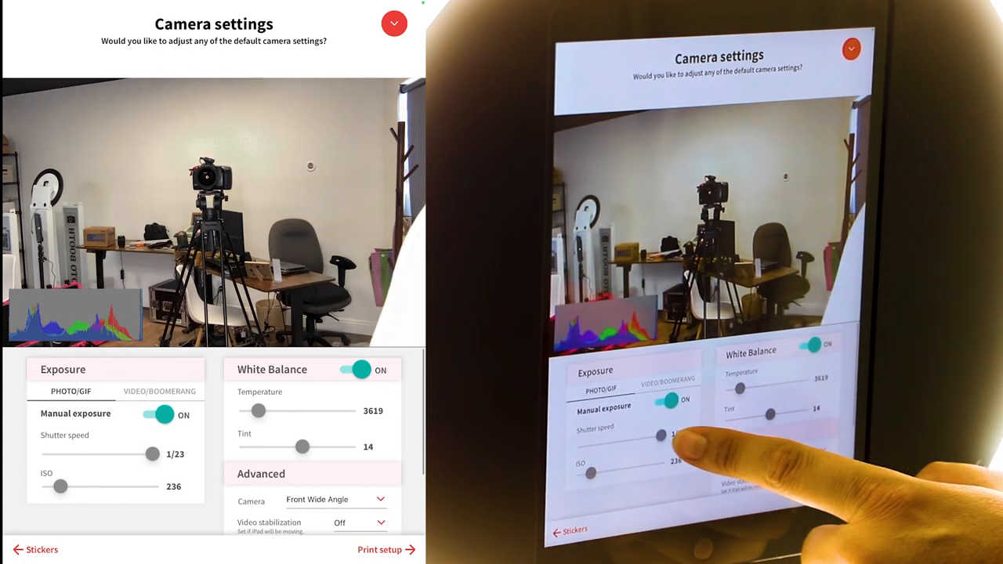
left_click_drag(153, 454, 49, 455)
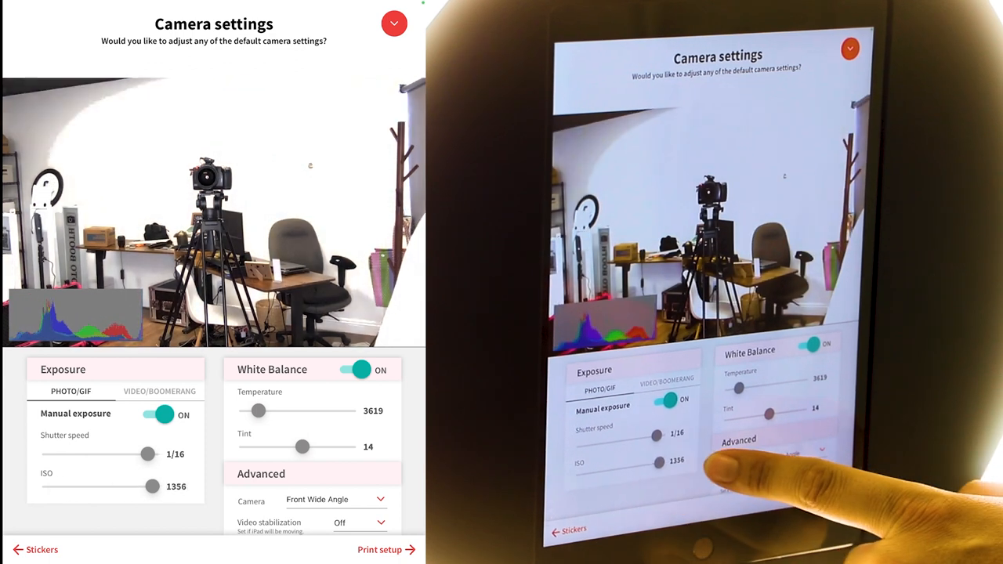
left_click_drag(152, 486, 48, 486)
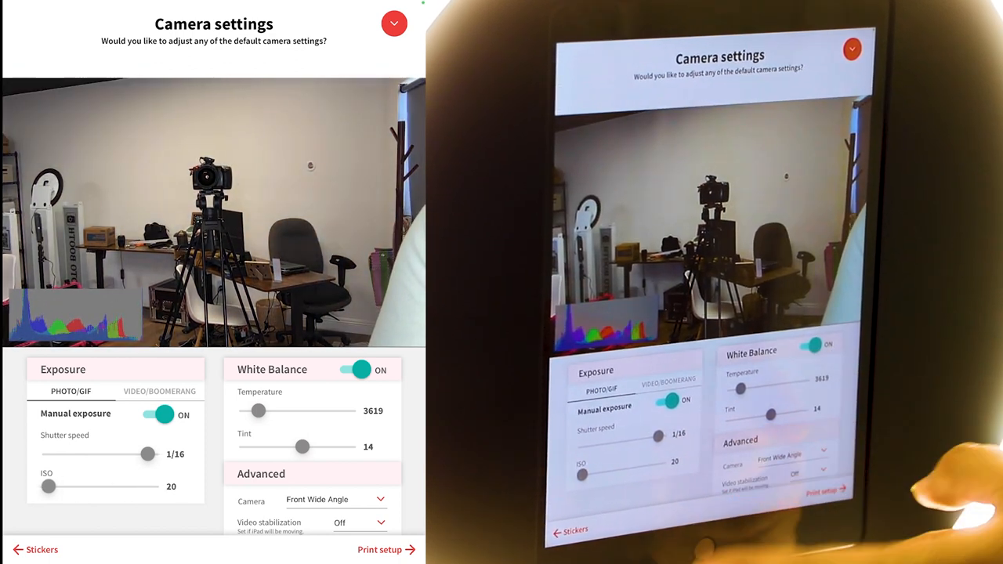
left_click(357, 370)
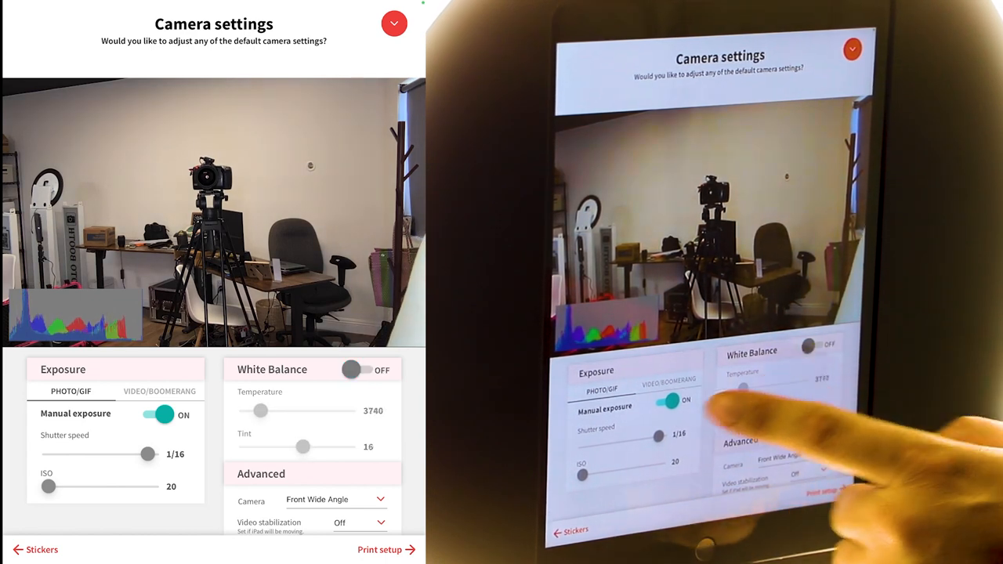
left_click(163, 414)
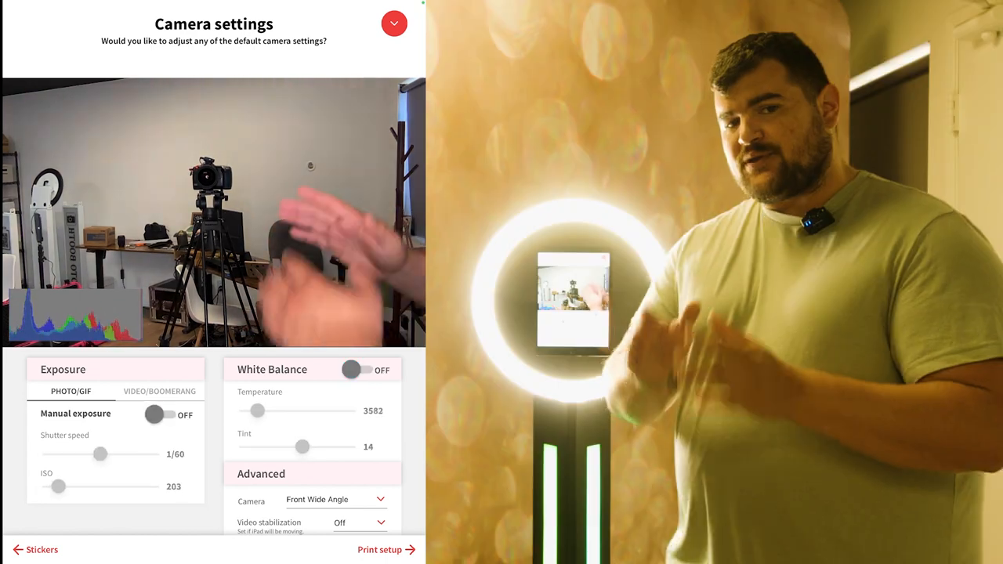